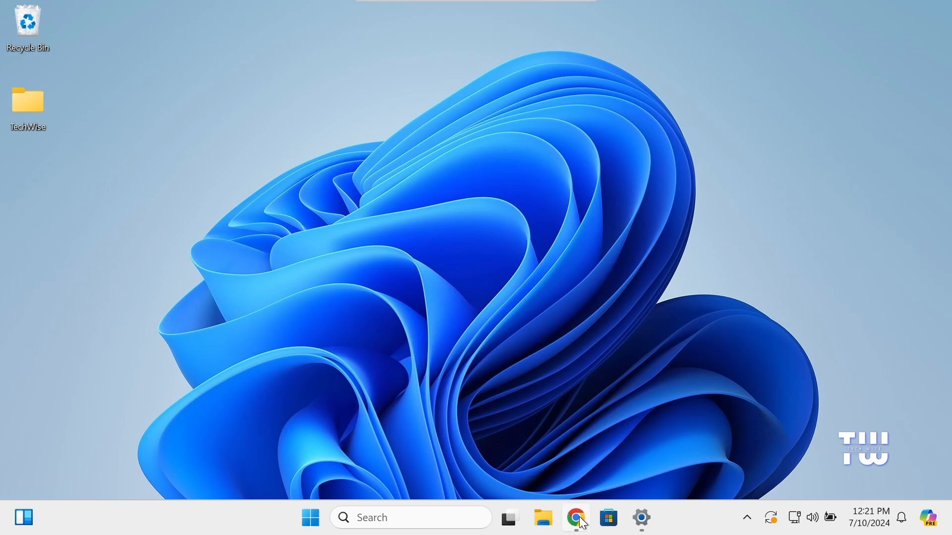
# Step: Launch Chrome and open the wisecleaner.com Wise Program Uninstaller result for 'wise uninstaller'
pyautogui.click(575, 518)
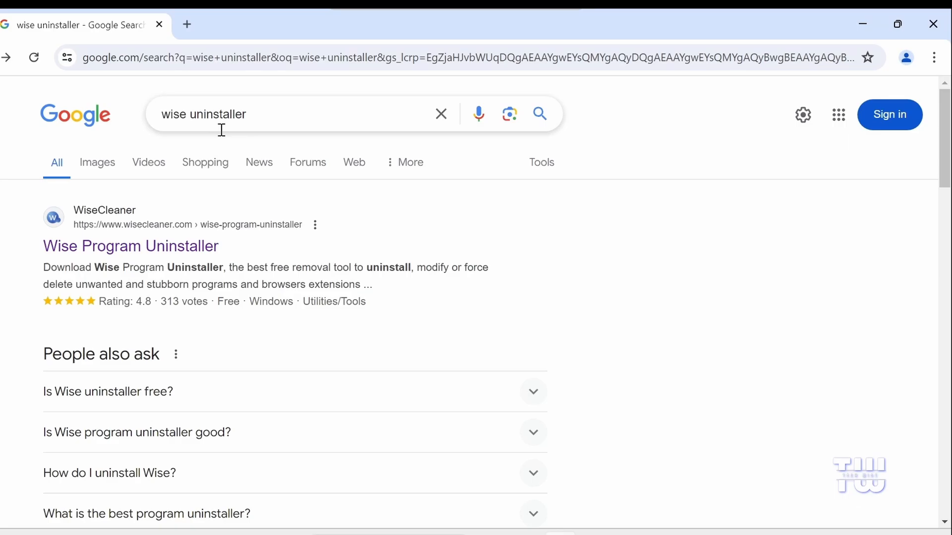
pyautogui.click(130, 246)
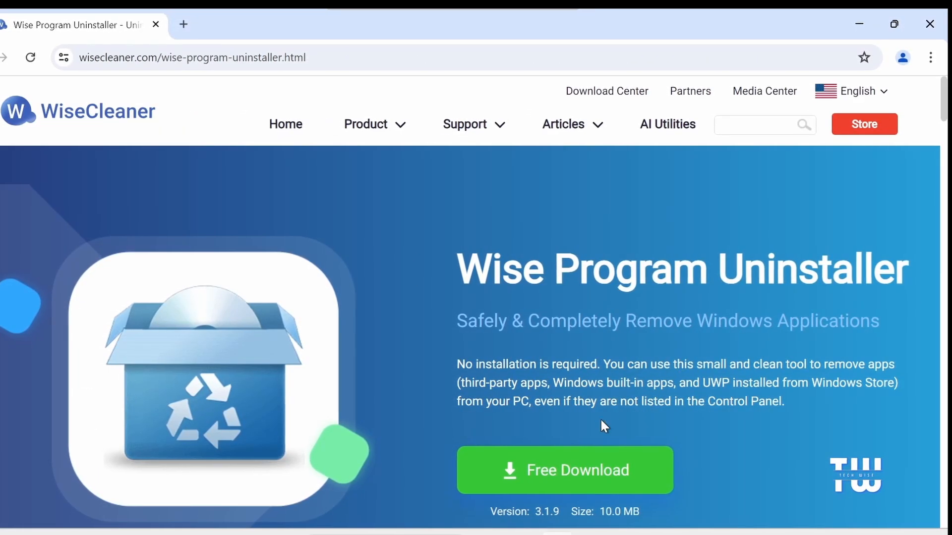
# Step: Download WPUSetup_3.1.9.263.exe and show it in the Downloads folder
pyautogui.click(564, 470)
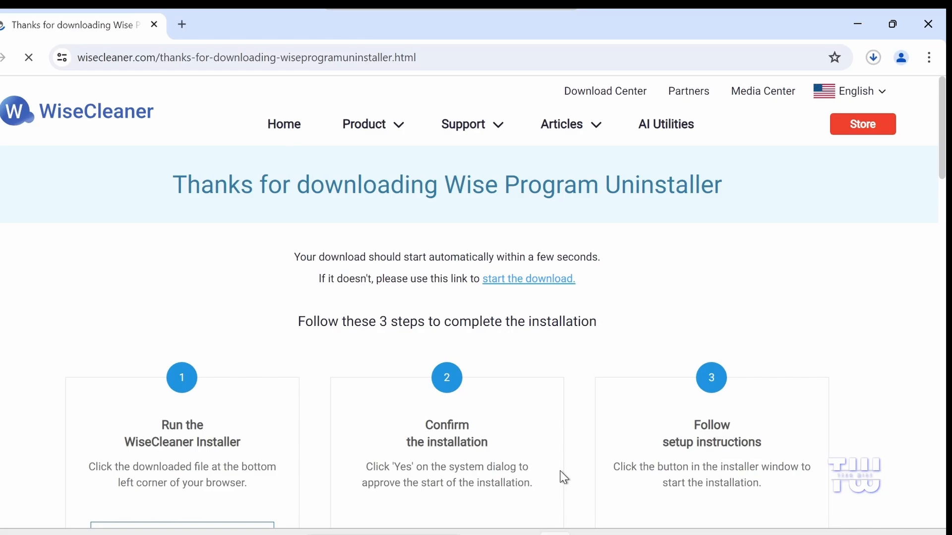
pyautogui.click(873, 57)
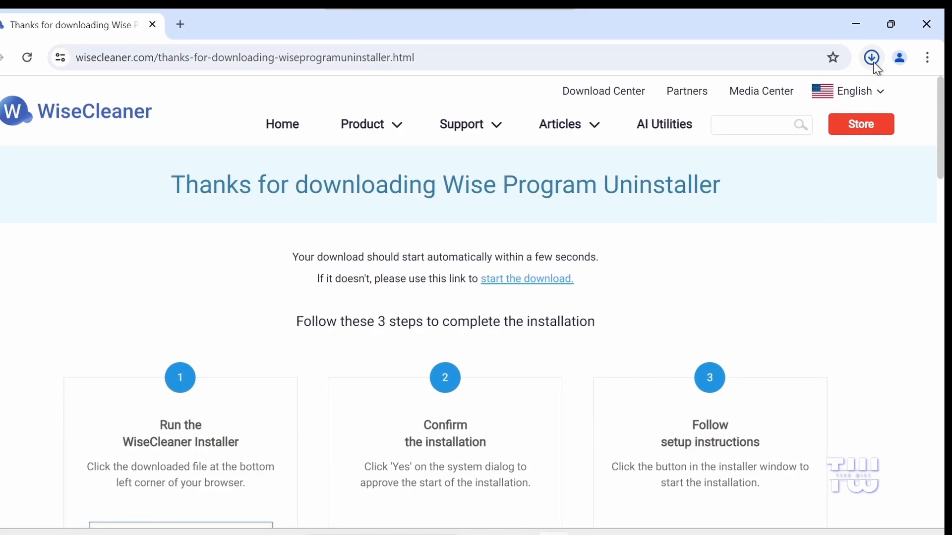
pyautogui.click(870, 57)
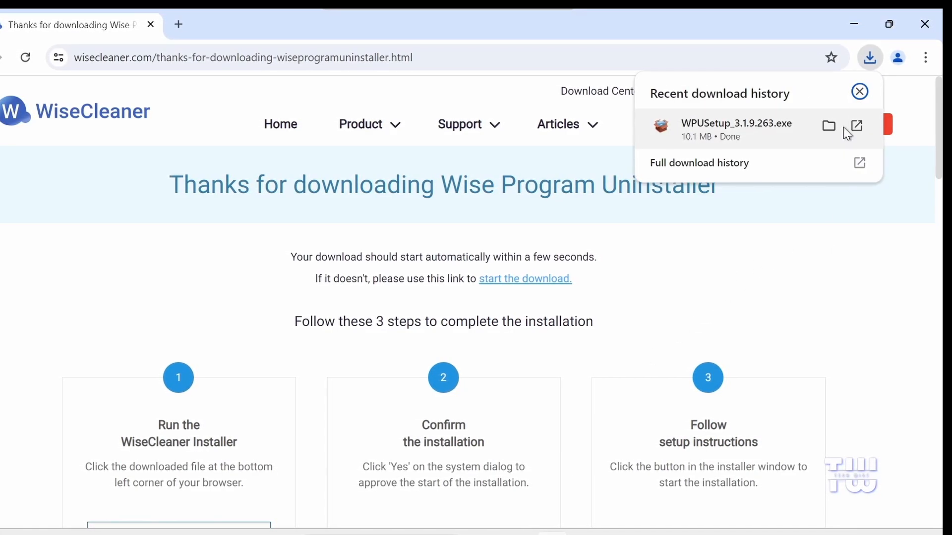
pyautogui.click(828, 126)
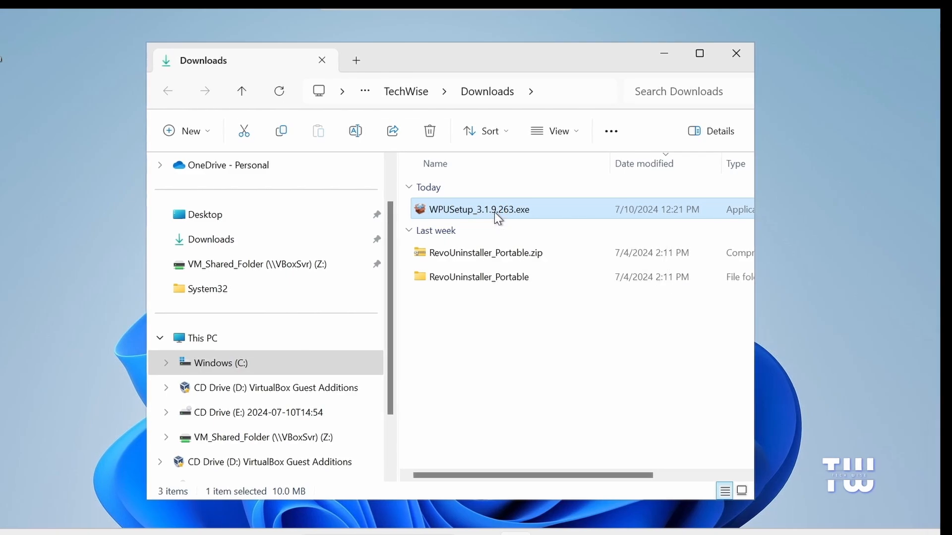
# Step: Run WPUSetup_3.1.9.263.exe and approve the installer's admin prompt
pyautogui.doubleClick(478, 209)
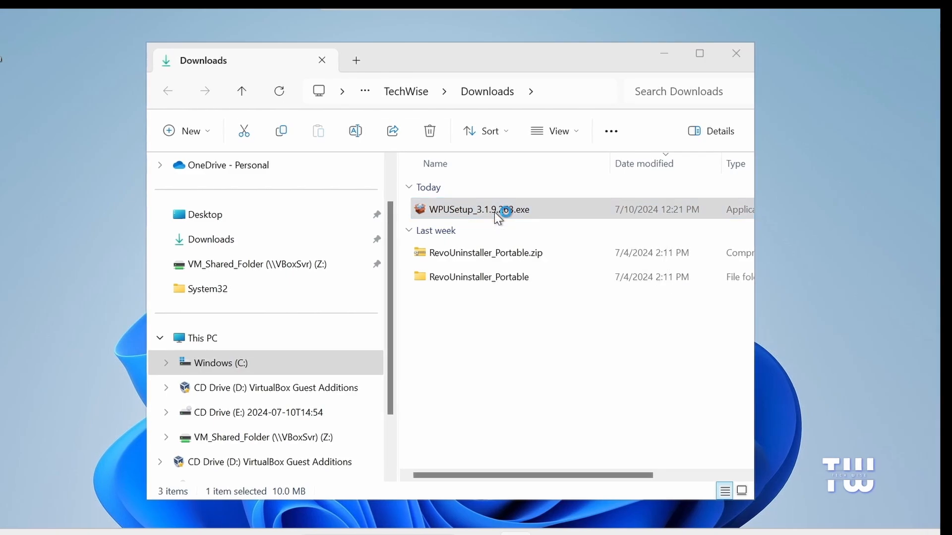
pyautogui.doubleClick(477, 209)
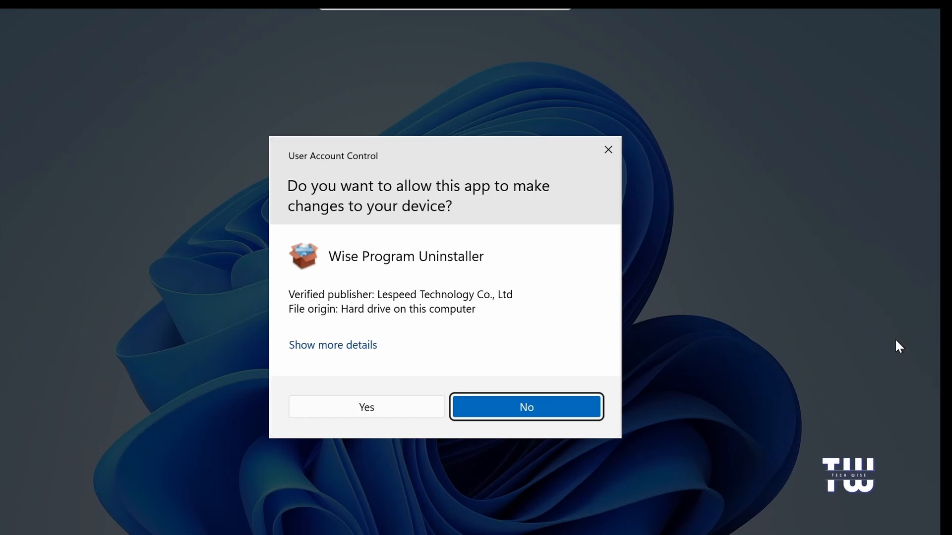
pyautogui.click(366, 406)
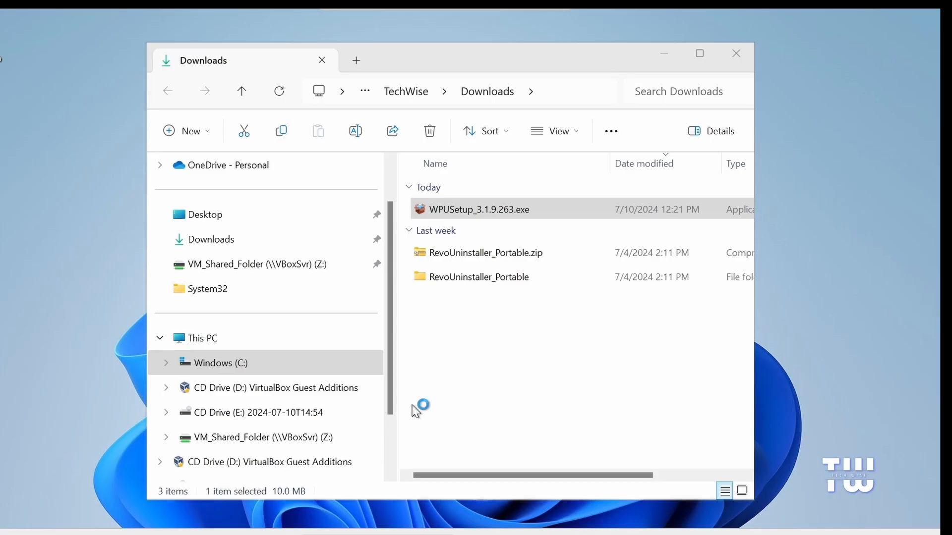
pyautogui.doubleClick(479, 209)
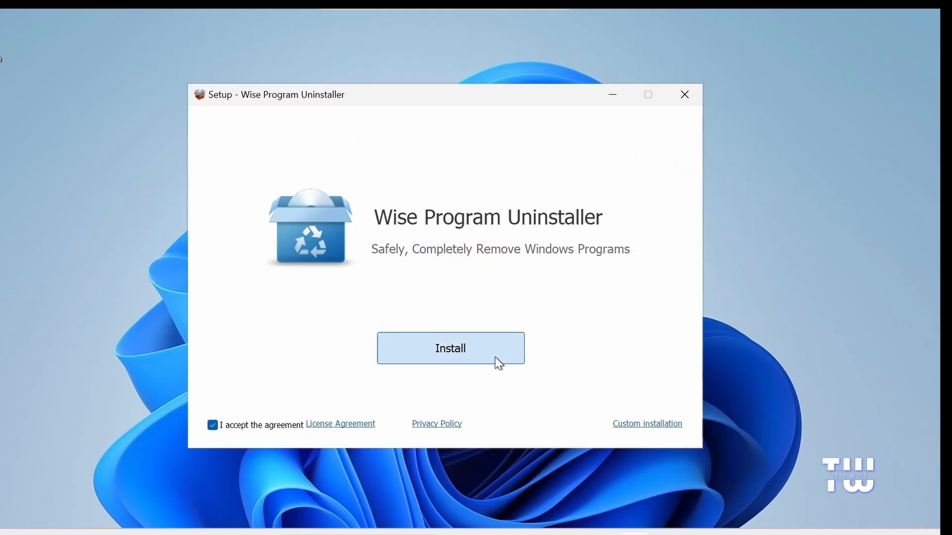
# Step: Install Wise Program Uninstaller, skipping the user guide, and launch it
pyautogui.click(450, 348)
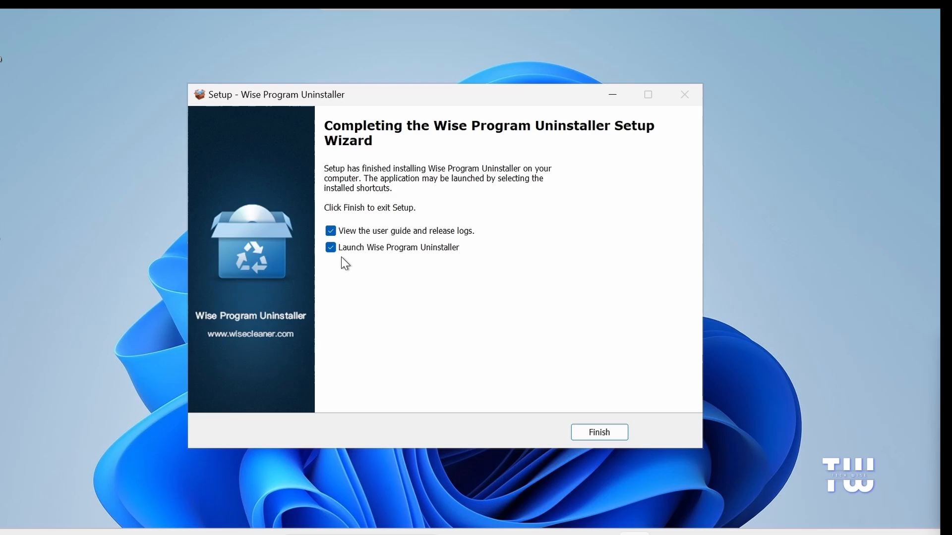
pyautogui.click(330, 230)
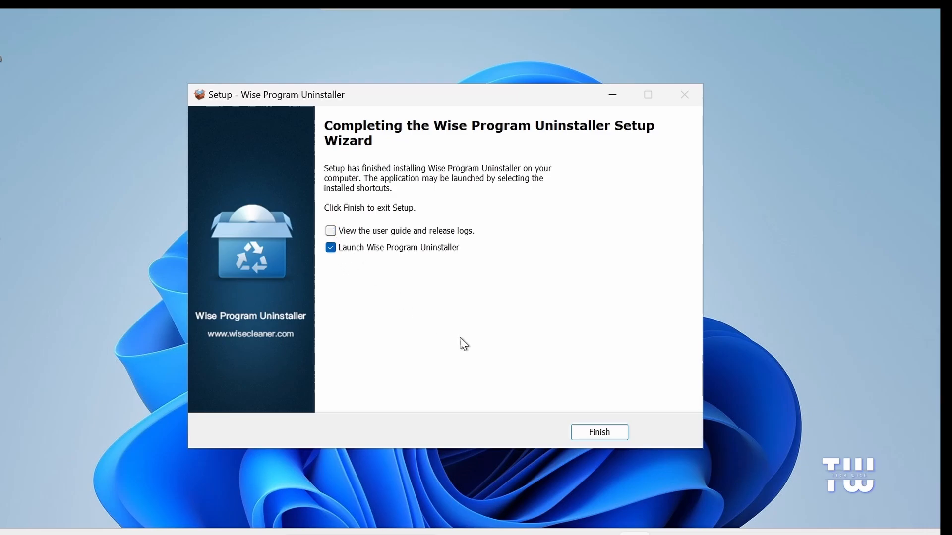
pyautogui.click(598, 432)
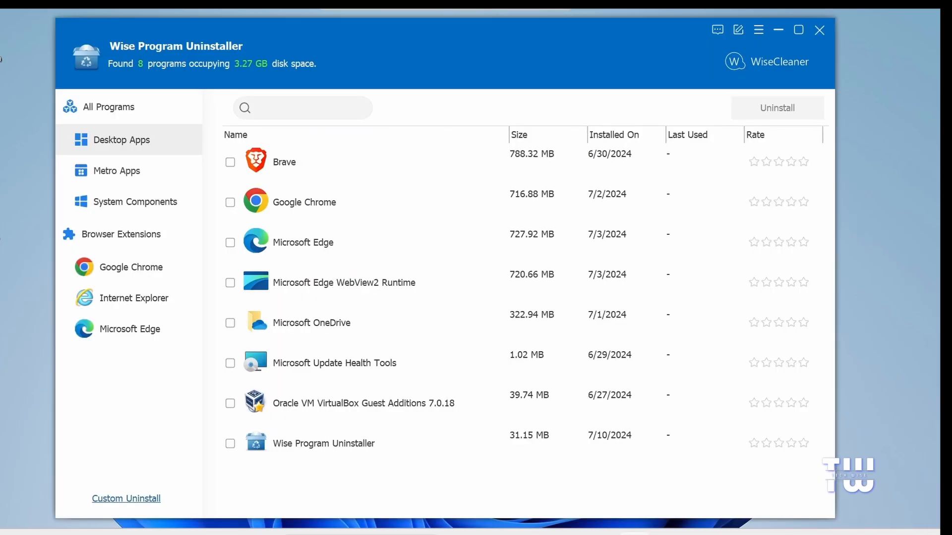
pyautogui.moveTo(378, 409)
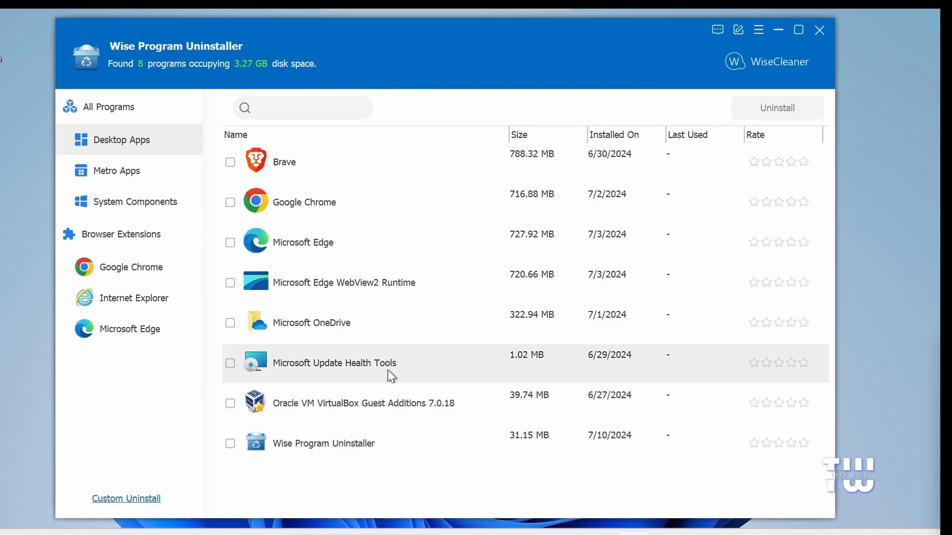
pyautogui.moveTo(320, 251)
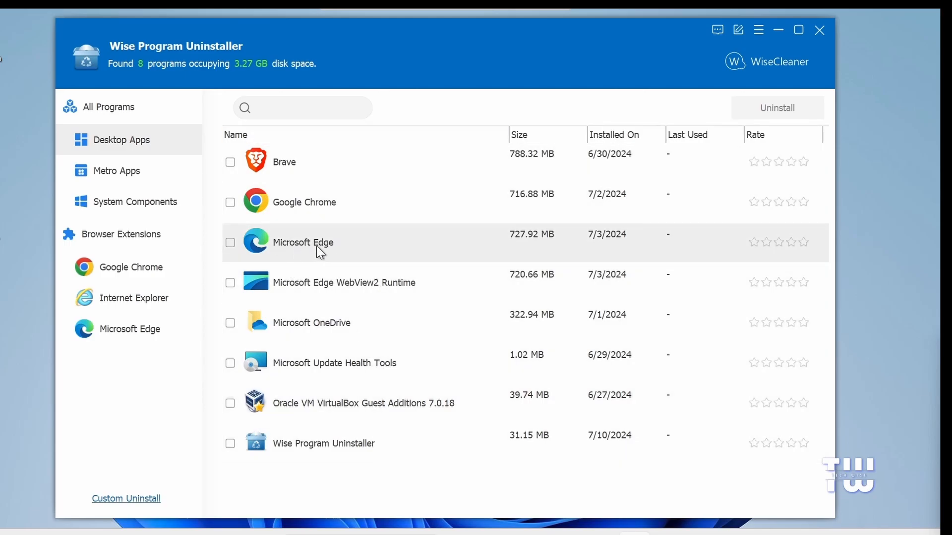
# Step: Expand Microsoft Edge under Desktop Apps and choose Force Uninstall
pyautogui.click(303, 243)
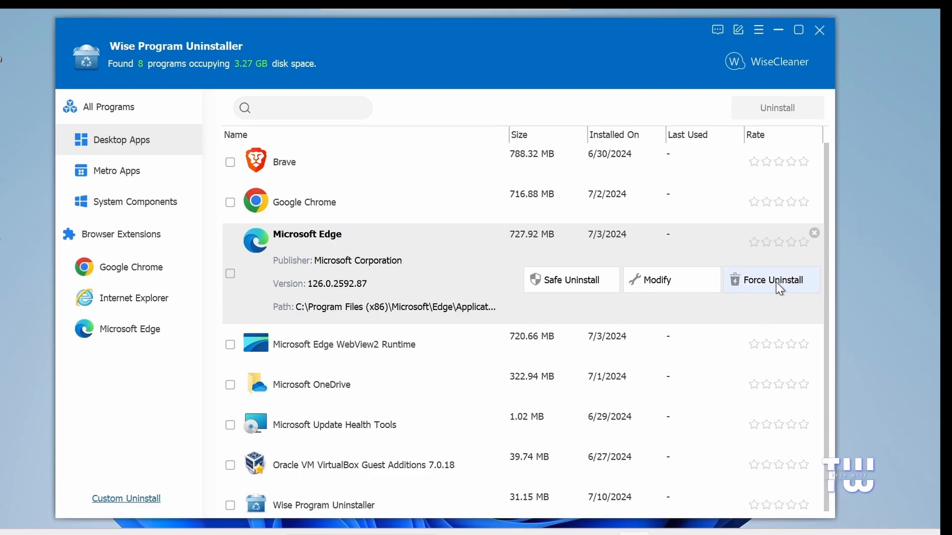
pyautogui.click(771, 280)
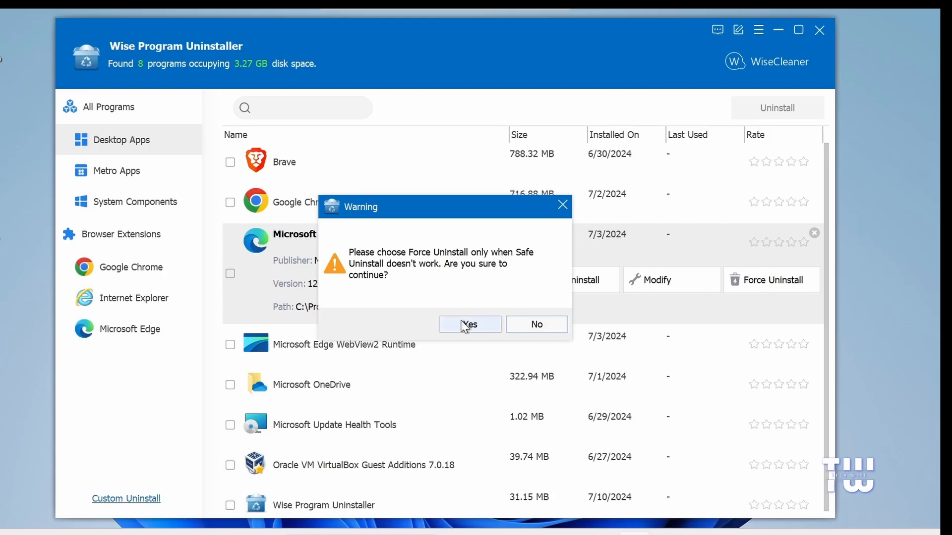
# Step: Confirm the forced Edge uninstall, remove all leftover items, and acknowledge the failures
pyautogui.click(469, 323)
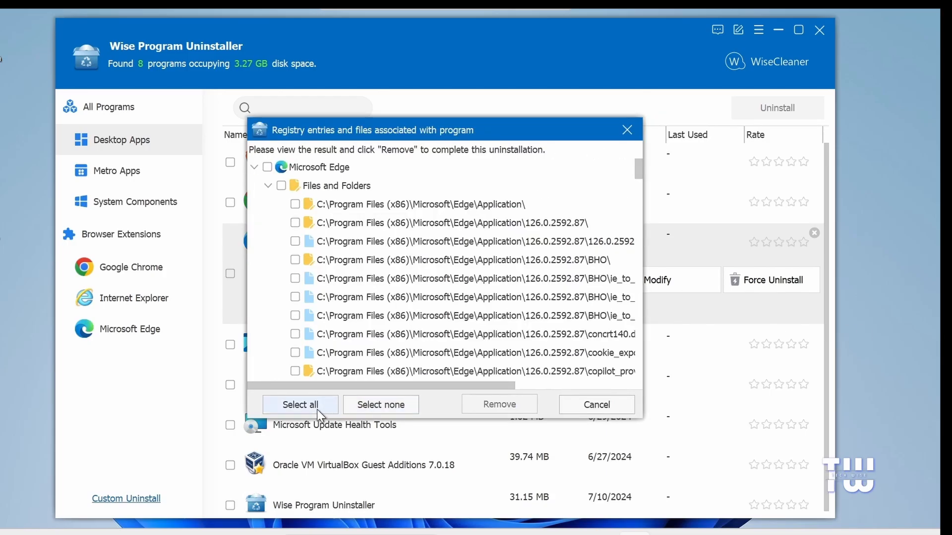
pyautogui.click(300, 405)
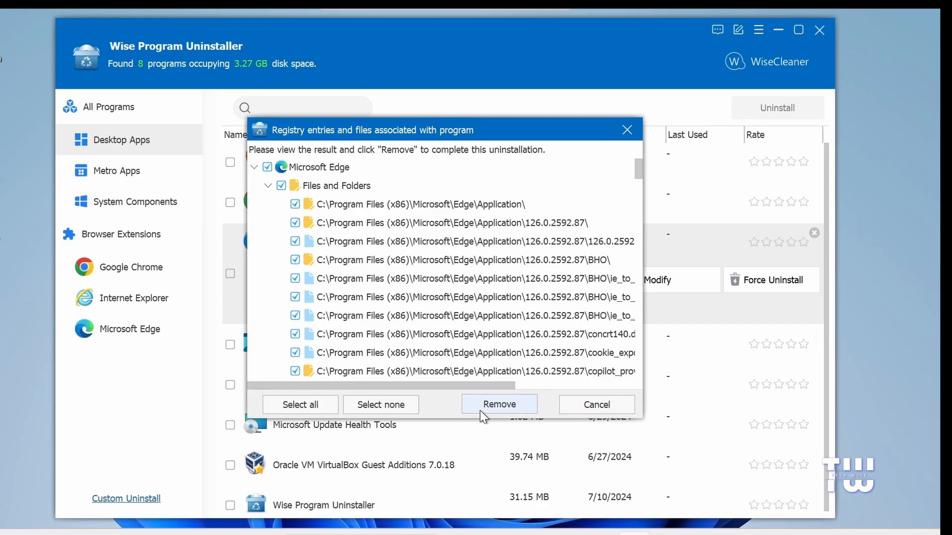
pyautogui.click(499, 404)
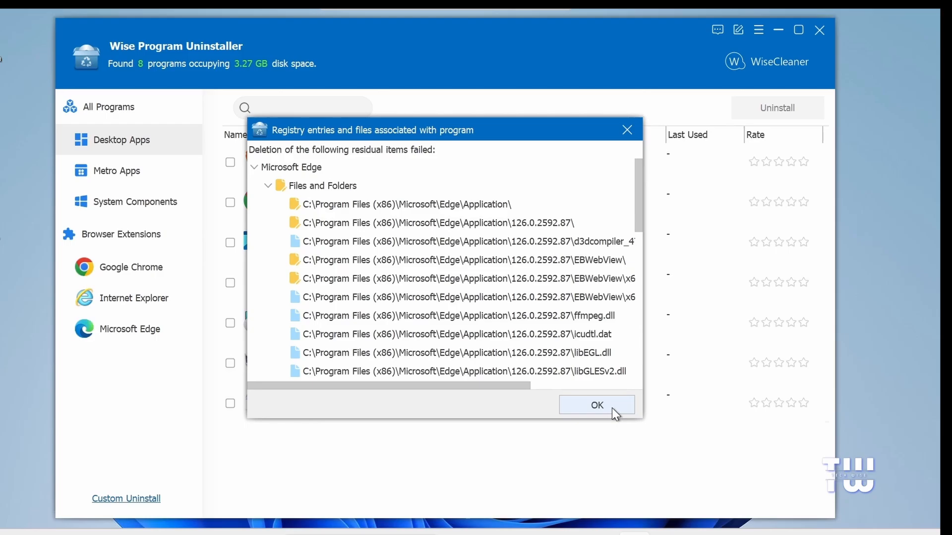
pyautogui.click(595, 405)
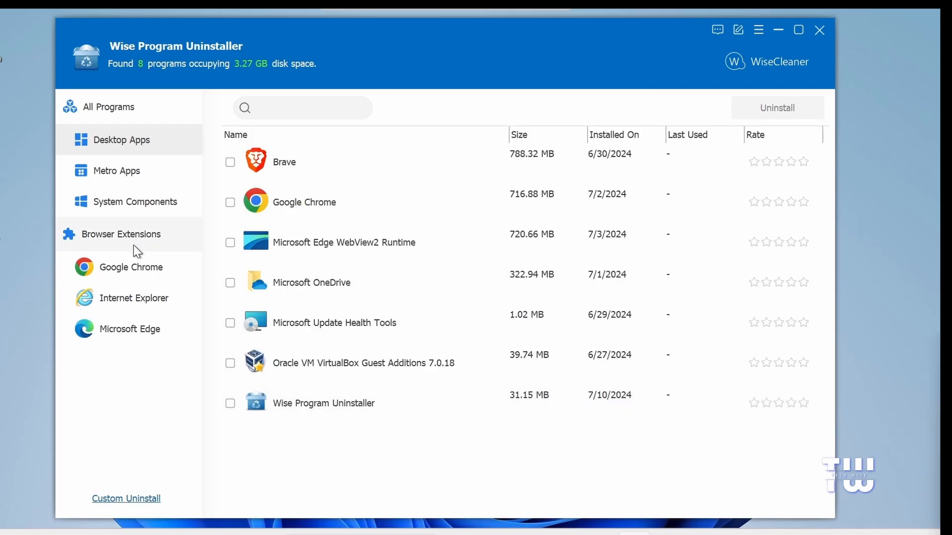
# Step: Uninstall both Microsoft Edge browser extensions
pyautogui.click(129, 329)
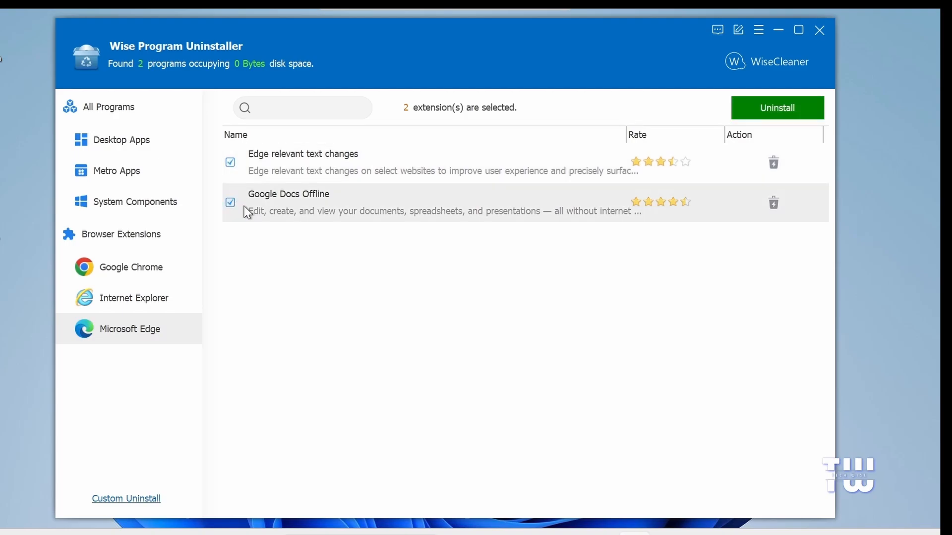
pyautogui.moveTo(686, 211)
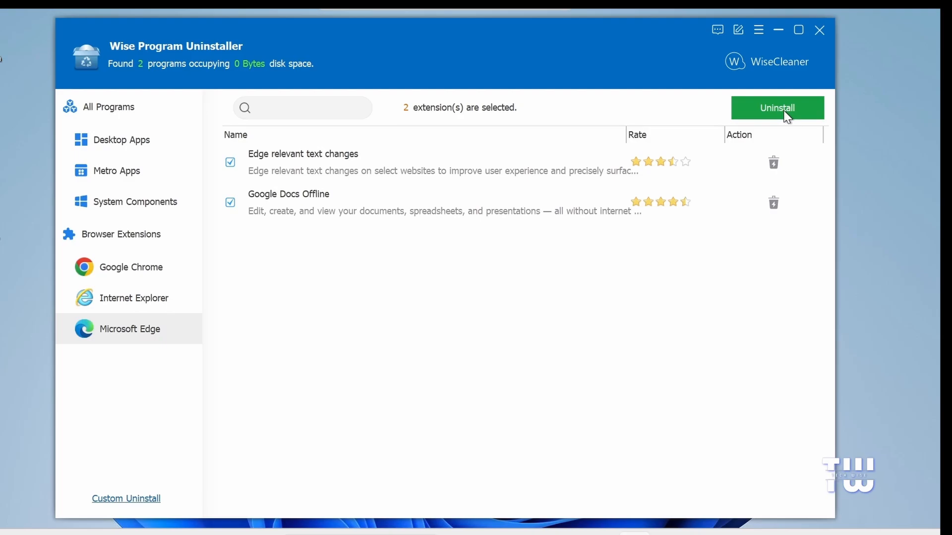
pyautogui.moveTo(793, 120)
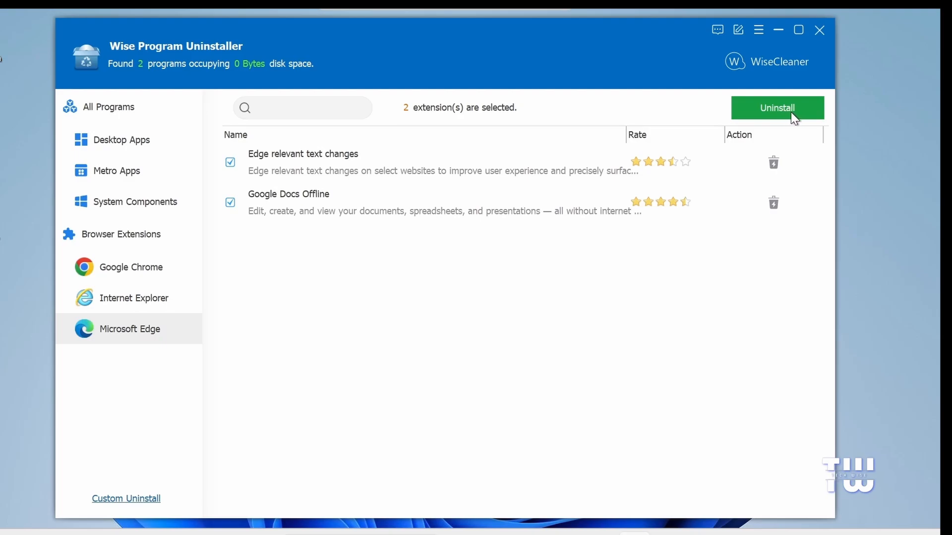
pyautogui.click(776, 107)
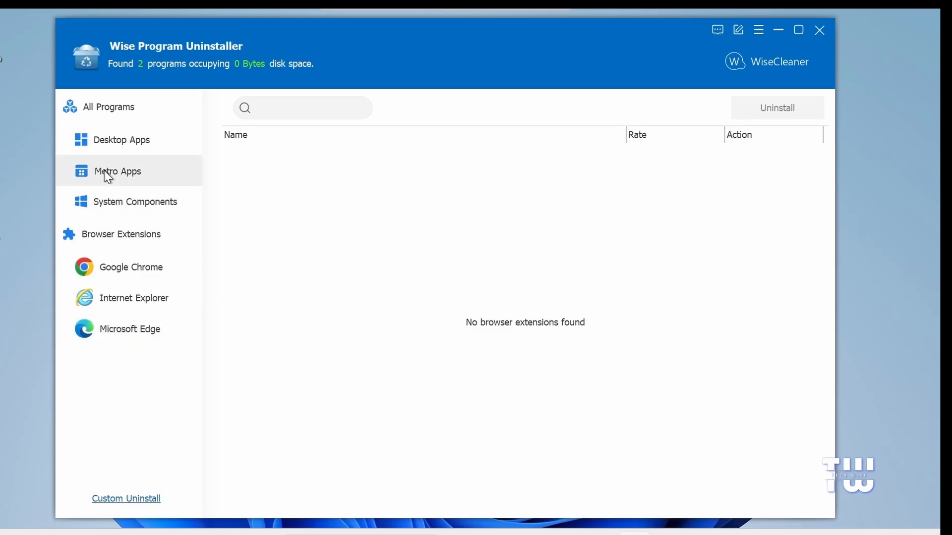
# Step: Tick the Microsoft Edge Metro app and uninstall it
pyautogui.click(117, 170)
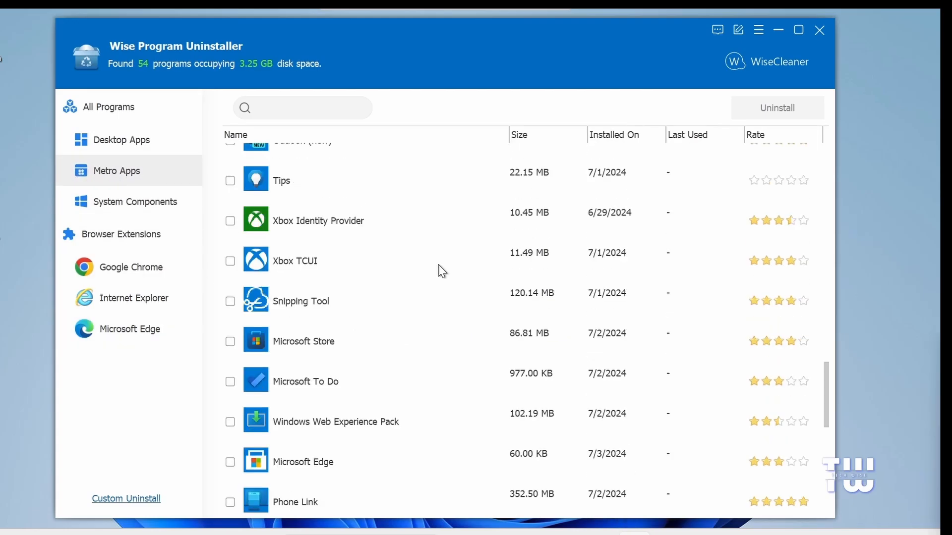
pyautogui.scroll(-3)
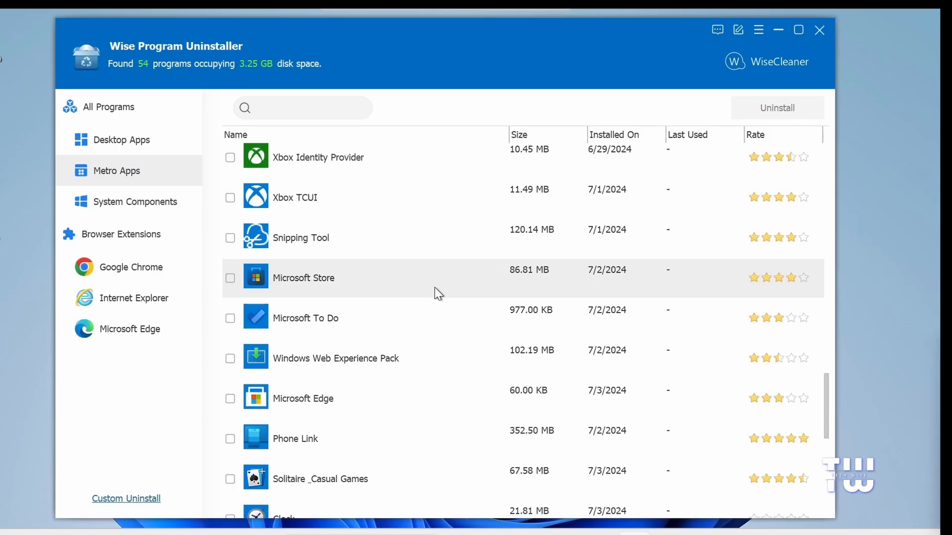
pyautogui.click(229, 398)
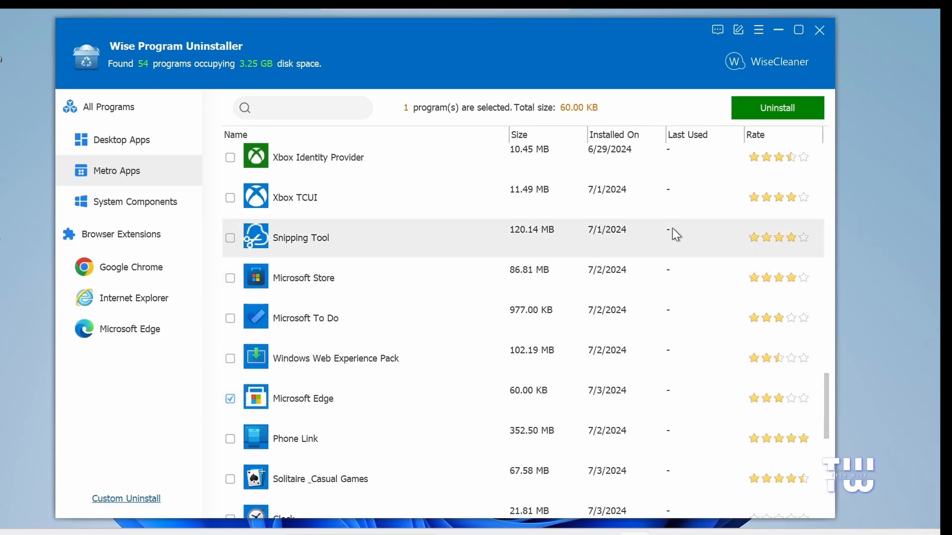
pyautogui.click(776, 107)
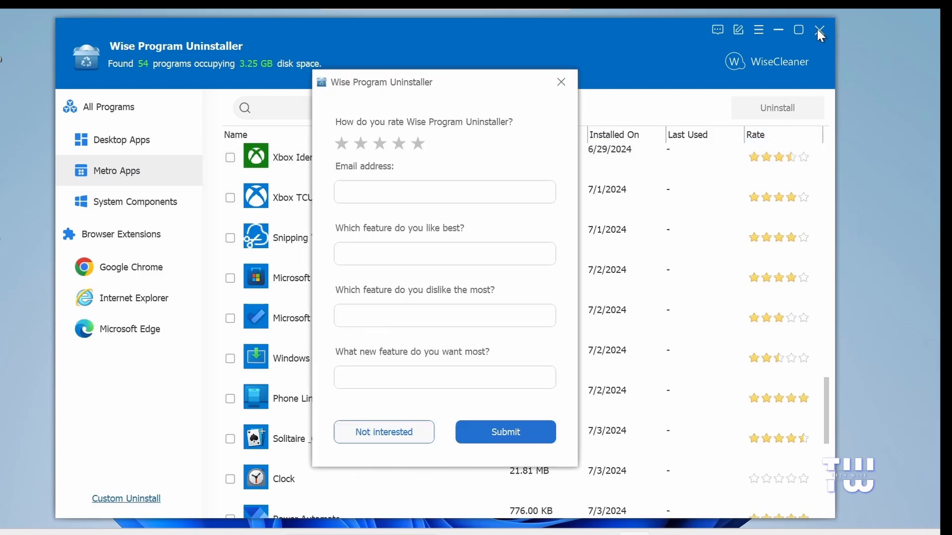
# Step: Dismiss the feedback survey with Not interested
pyautogui.click(637, 494)
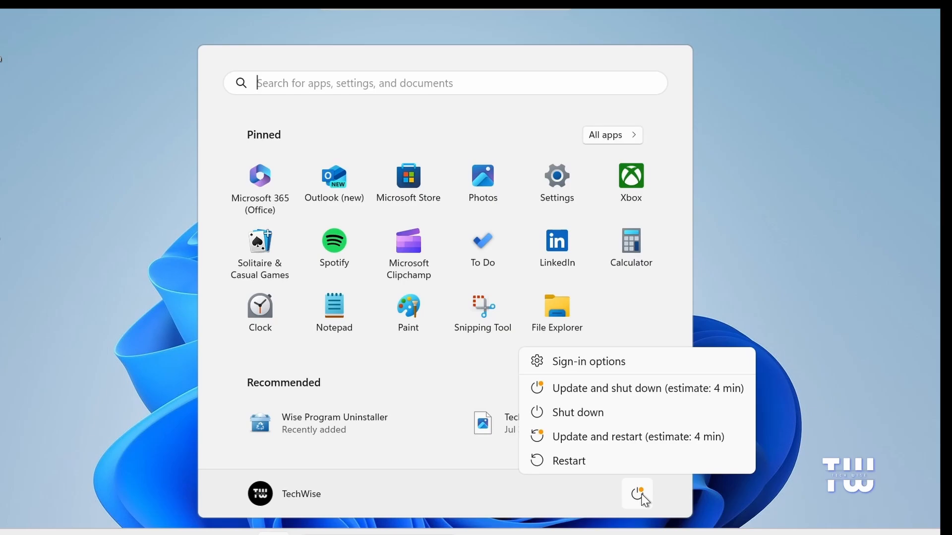